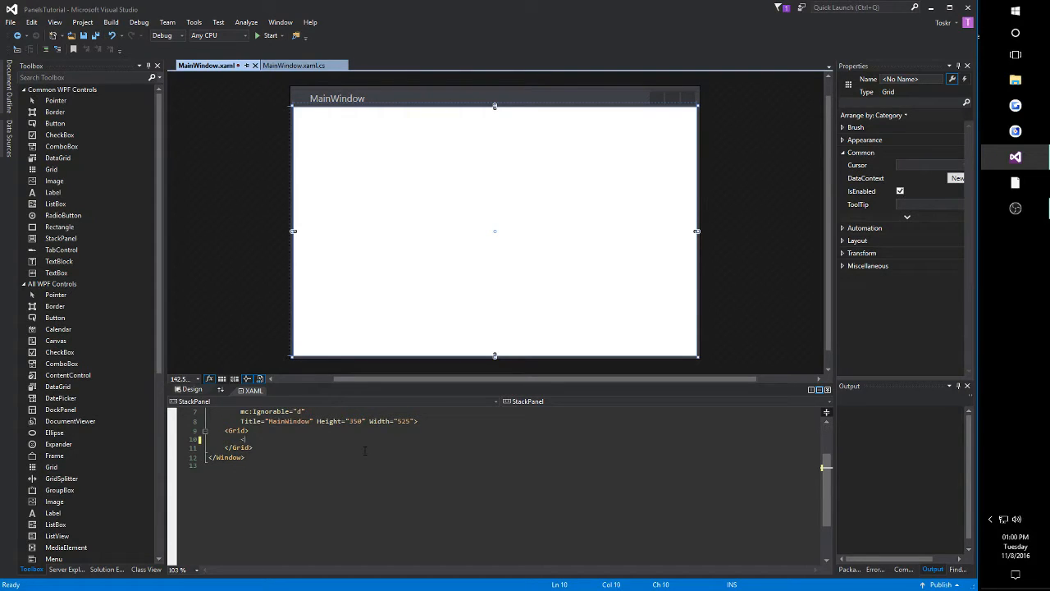
# Step: Add a StackPanel inside the Grid holding Button 1 through Button 4 stacked vertically
pyautogui.write('StackPanel>')
pyautogui.write('<')
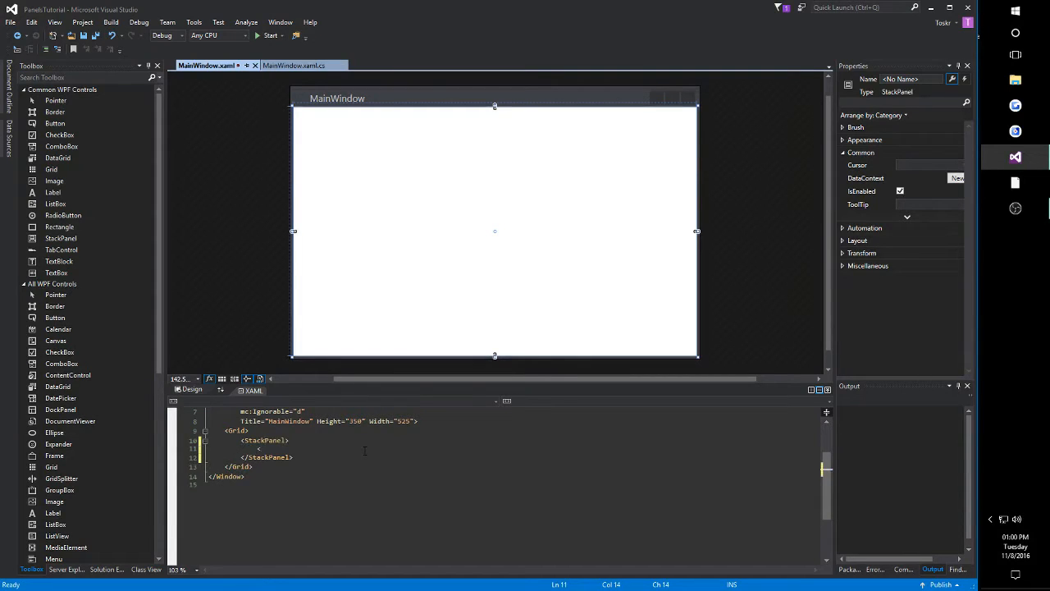
pyautogui.write('Button>Button 1</Button>')
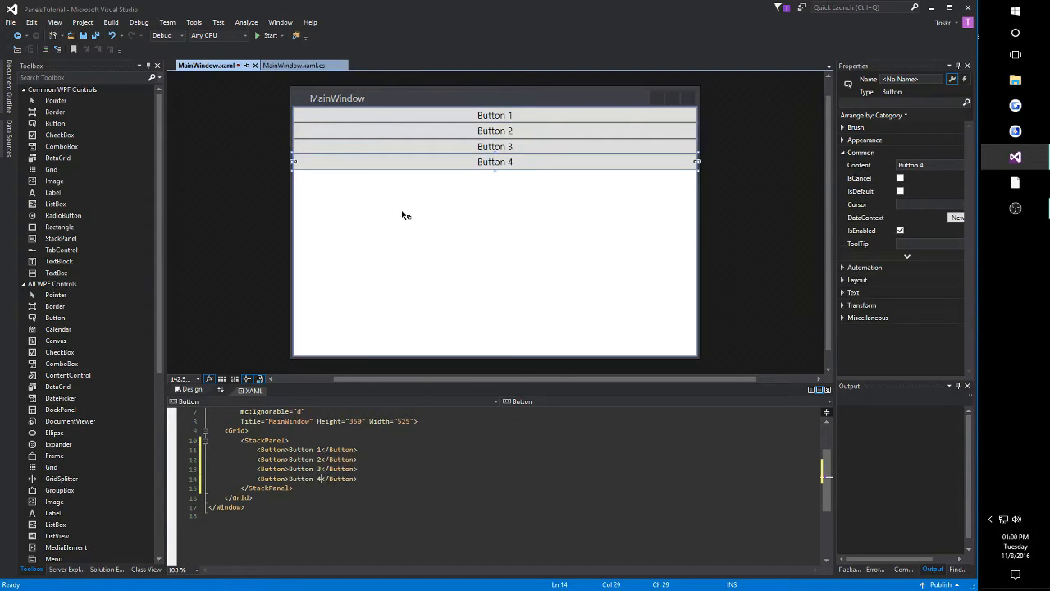
pyautogui.moveTo(384, 118)
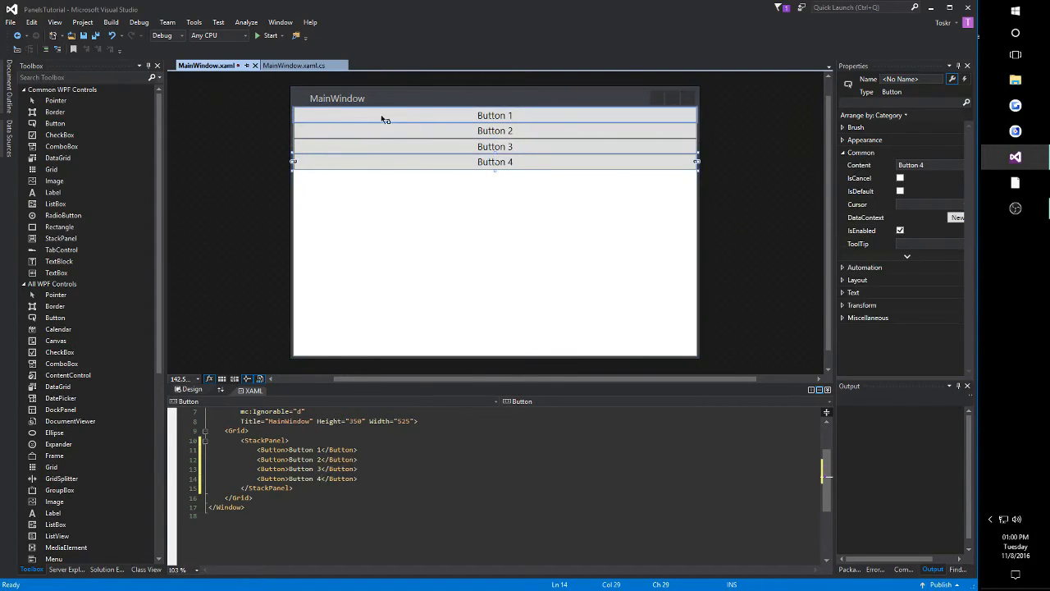
pyautogui.moveTo(538, 118)
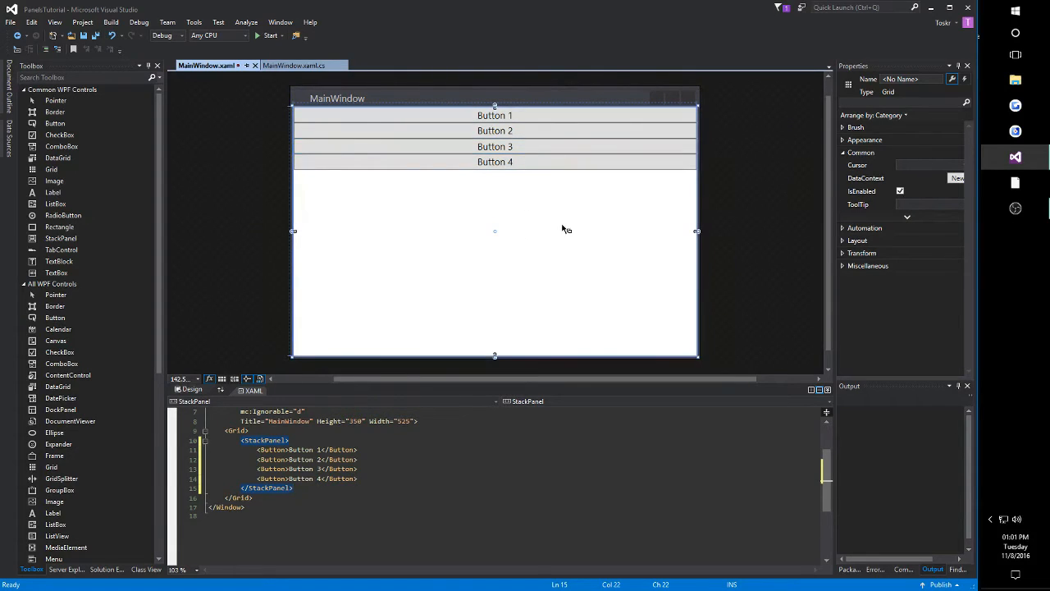
pyautogui.moveTo(561, 230)
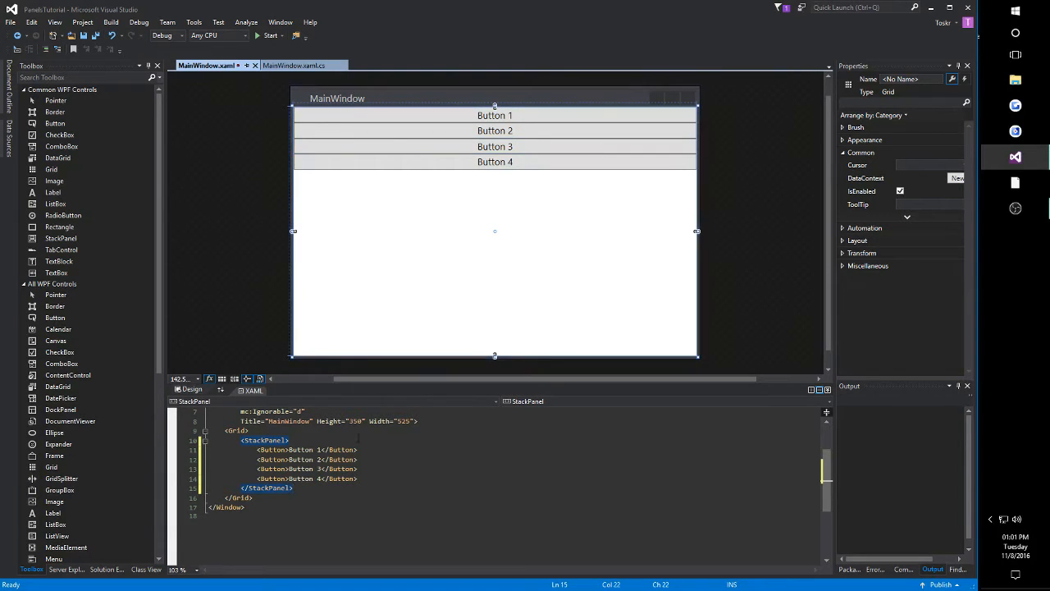
# Step: Start a nested StackPanel tag inside the outer StackPanel ahead of the buttons
pyautogui.click(495, 114)
pyautogui.write('<StackPanel')
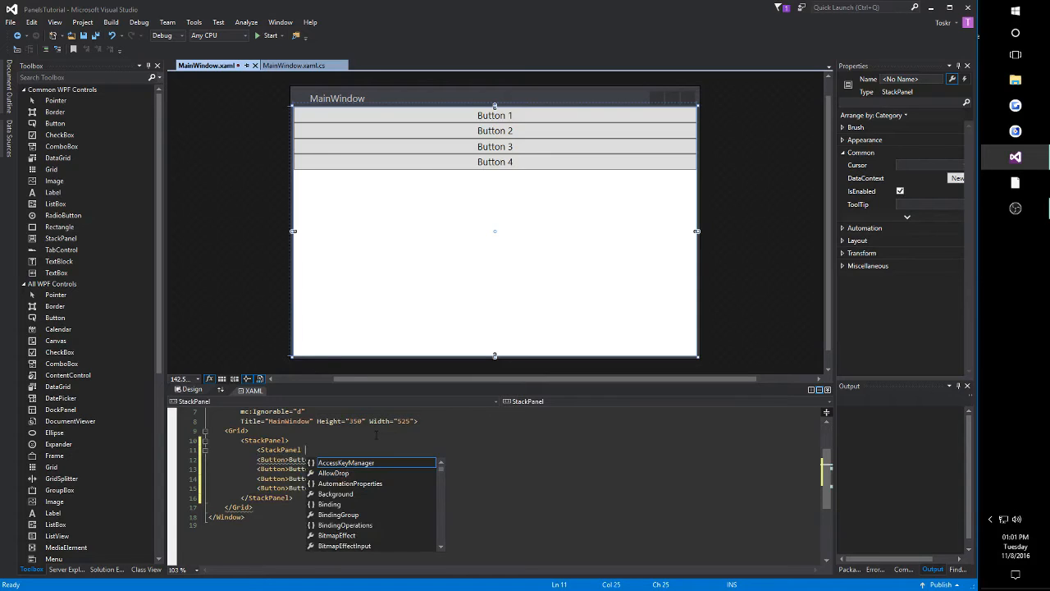
# Step: Set Orientation="Horizontal" on the nested StackPanels so Buttons 1–2 and 3–4 form two rows
pyautogui.write('Orientation="Horizontal">')
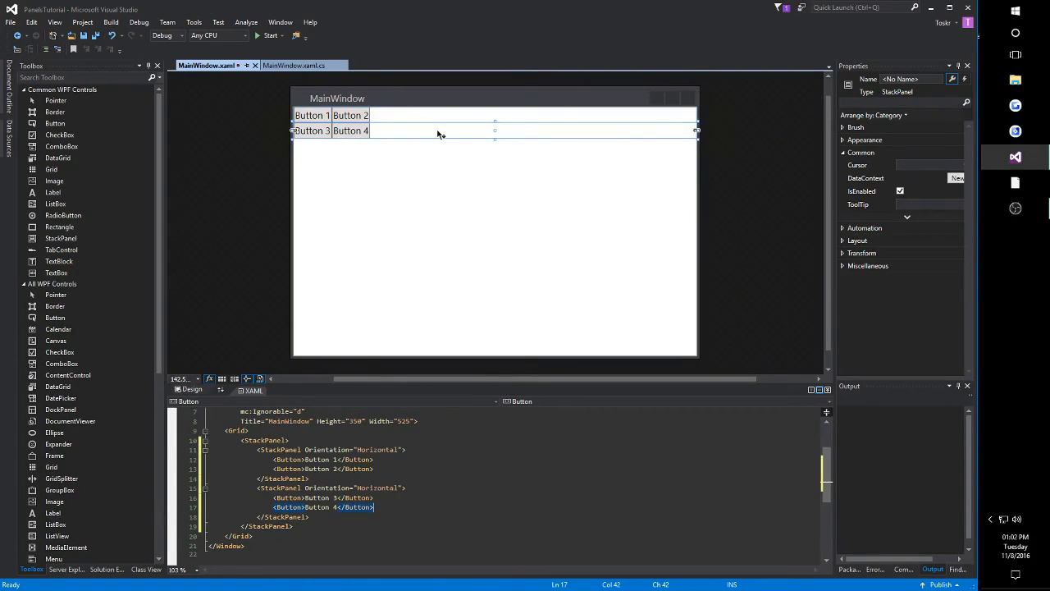
pyautogui.moveTo(410, 172)
pyautogui.write('<StackPanel>')
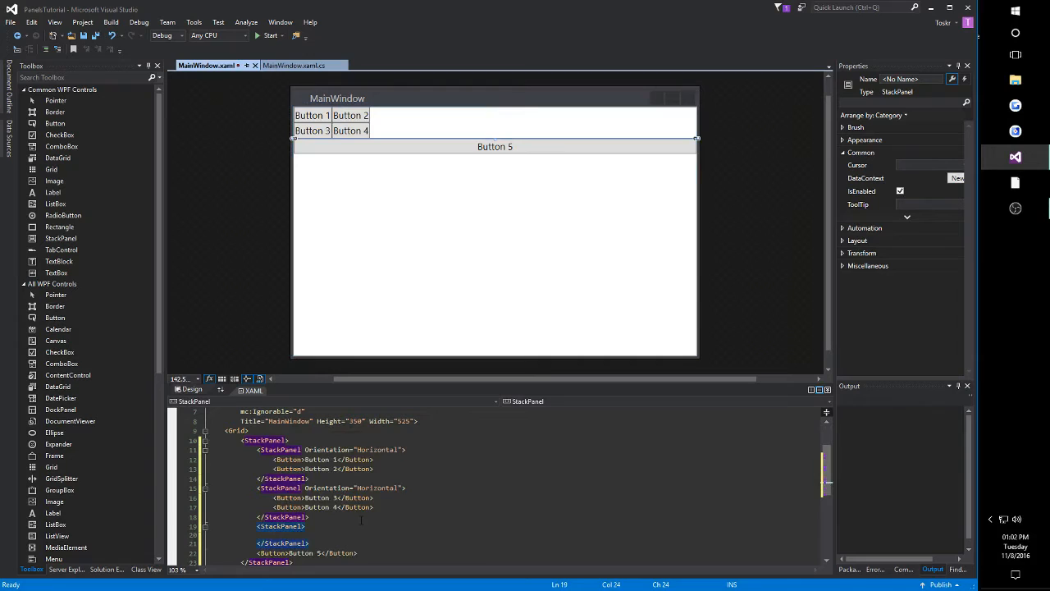
# Step: Add a third StackPanel with Orientation="Horizontal" containing Button 5 beneath the rows
pyautogui.write('Orientation="Horizontal')
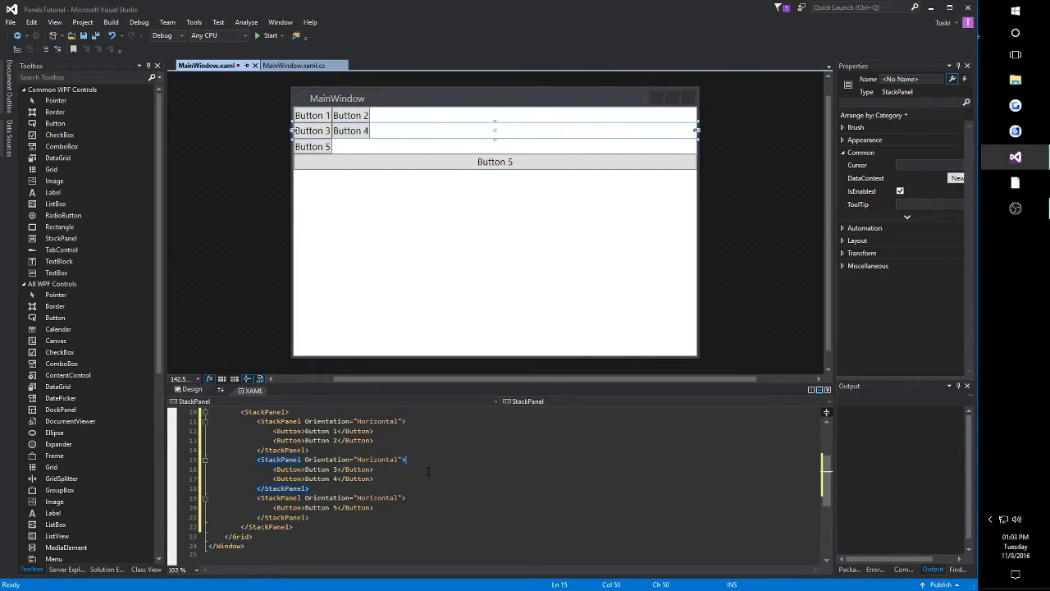
pyautogui.click(495, 162)
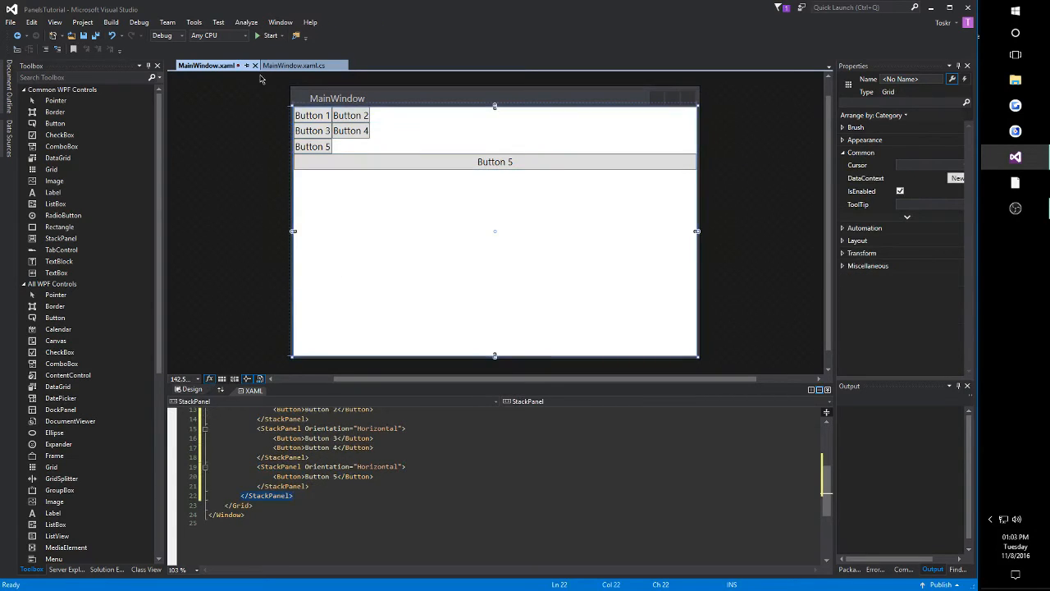
pyautogui.moveTo(318, 135)
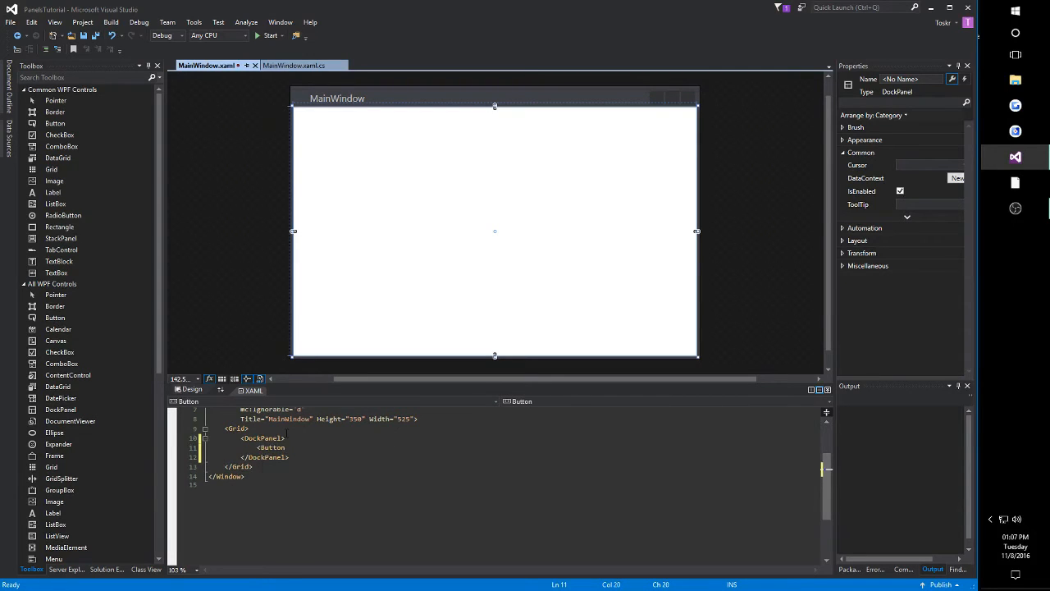
# Step: Replace the StackPanels with a DockPanel holding a single Button 1 that fills the window
pyautogui.write('Button 1</Button>')
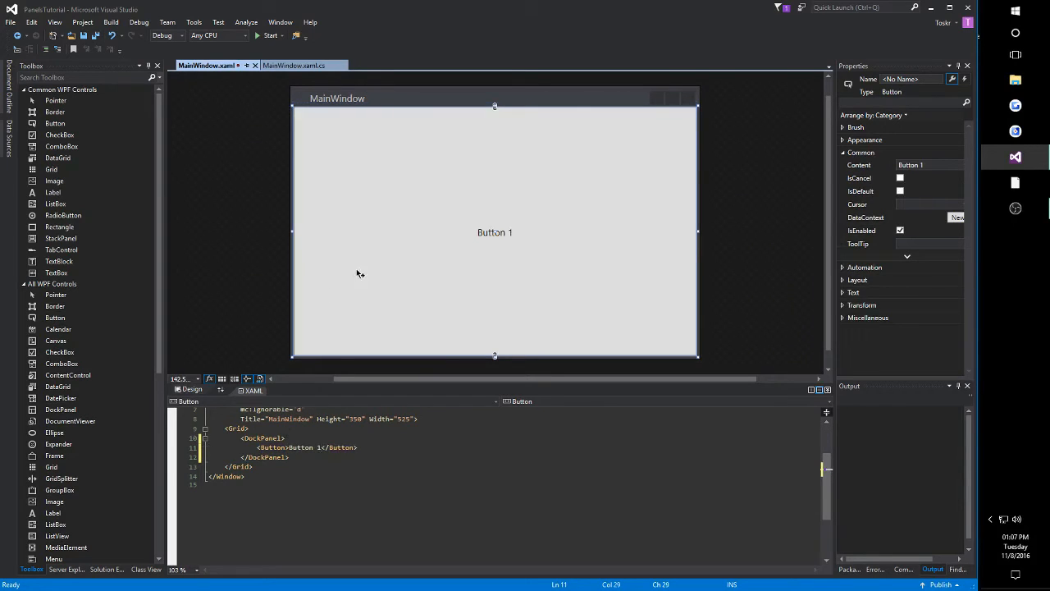
pyautogui.moveTo(493, 214)
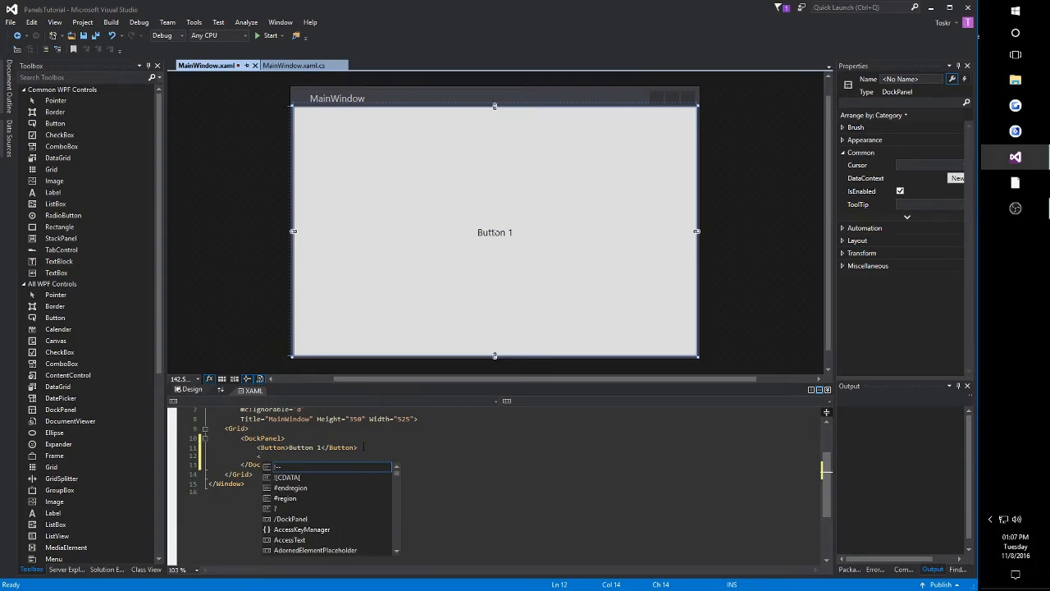
# Step: Add a Button 2 element after Button 1 in the DockPanel, filling the space beside it
pyautogui.write('<Button></Button>')
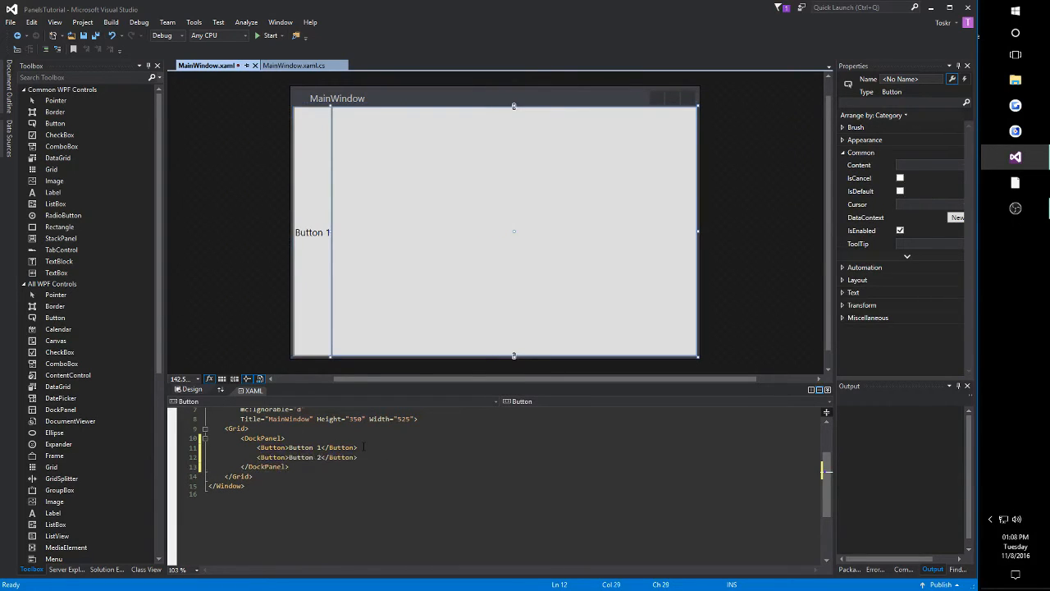
pyautogui.click(515, 233)
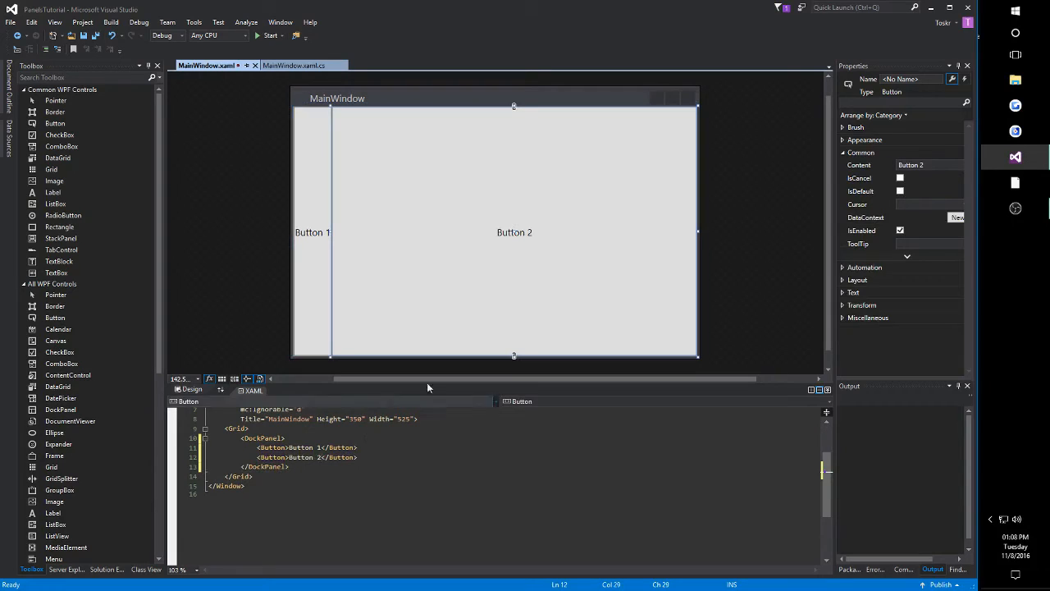
pyautogui.click(312, 233)
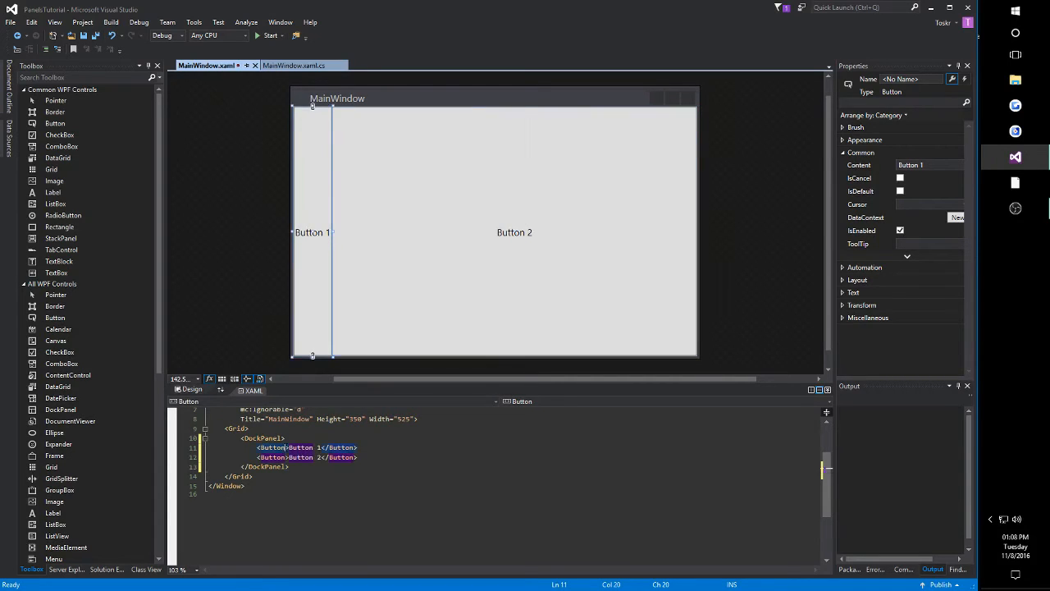
pyautogui.write('do')
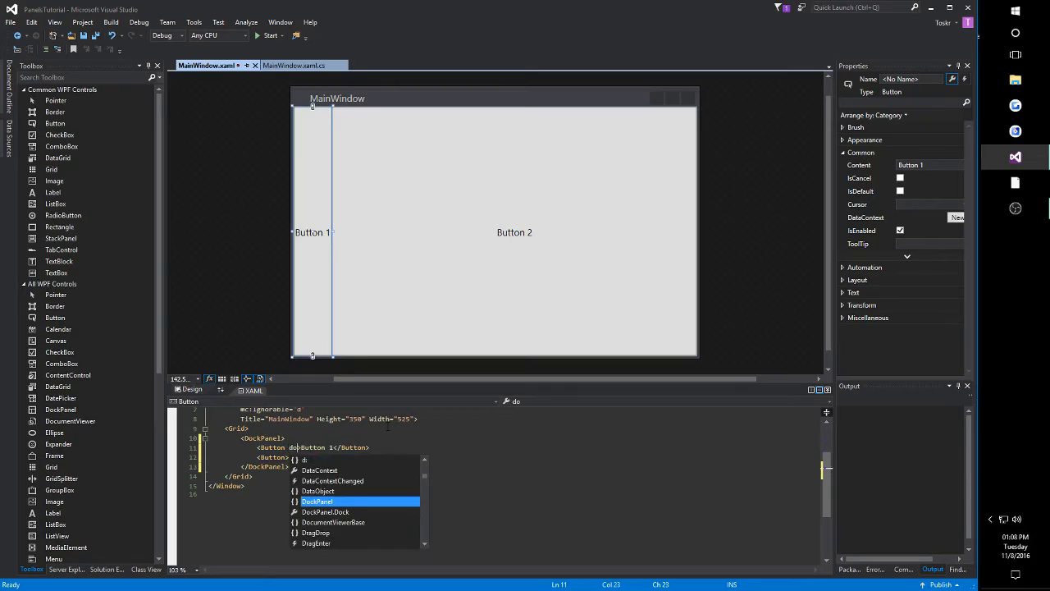
pyautogui.write('ckPanel.Dock="')
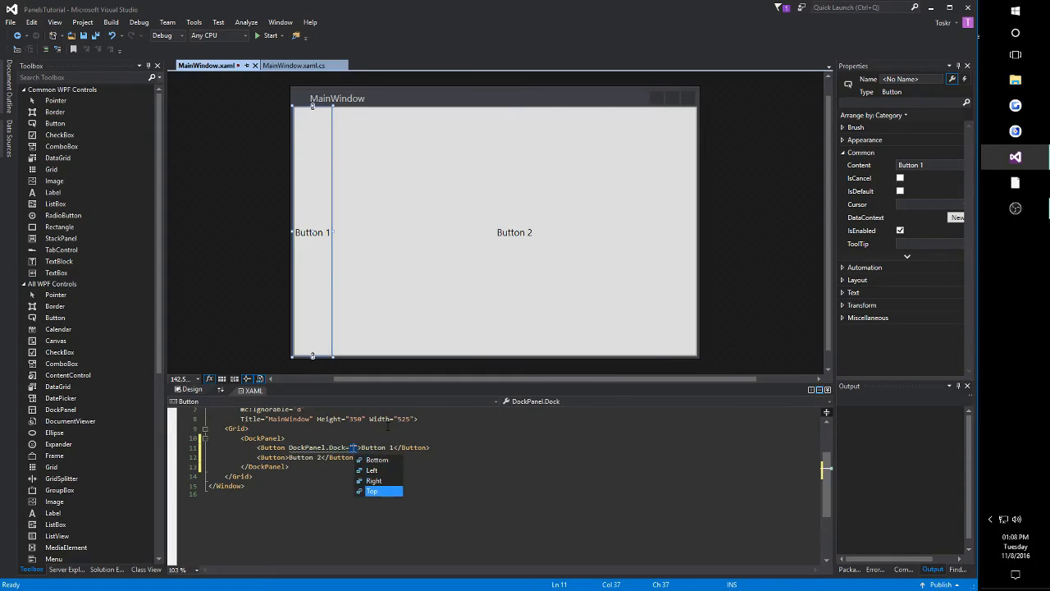
pyautogui.click(372, 490)
pyautogui.write(' DockPanel.Dock=""')
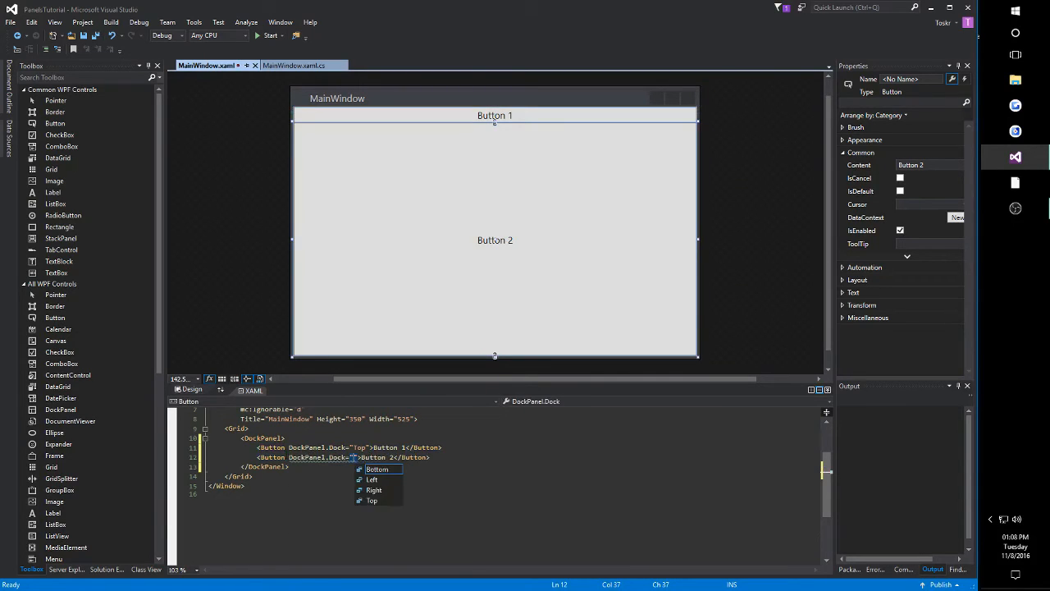
pyautogui.click(377, 469)
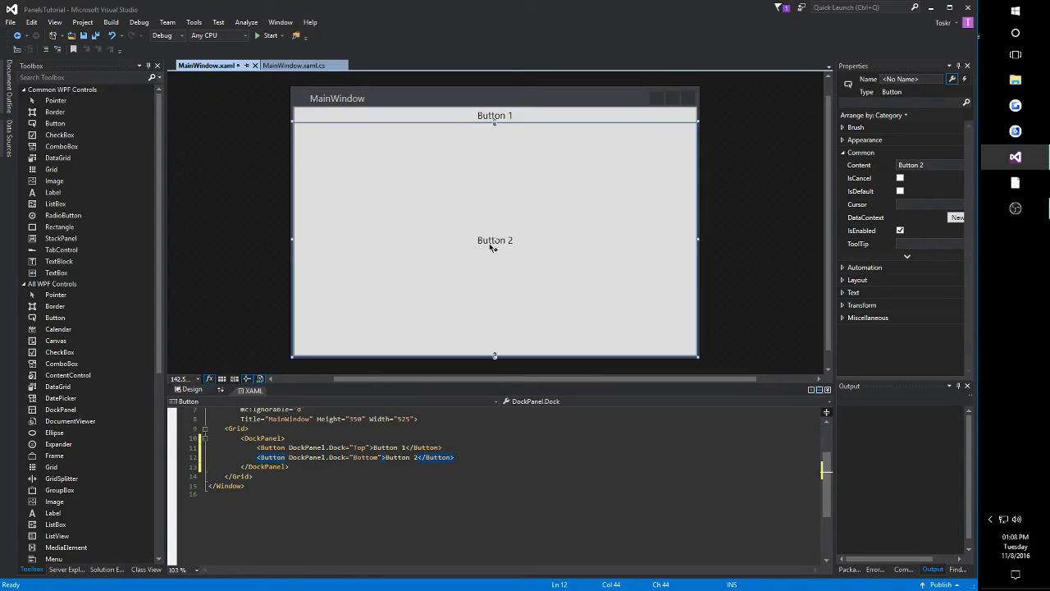
pyautogui.moveTo(471, 302)
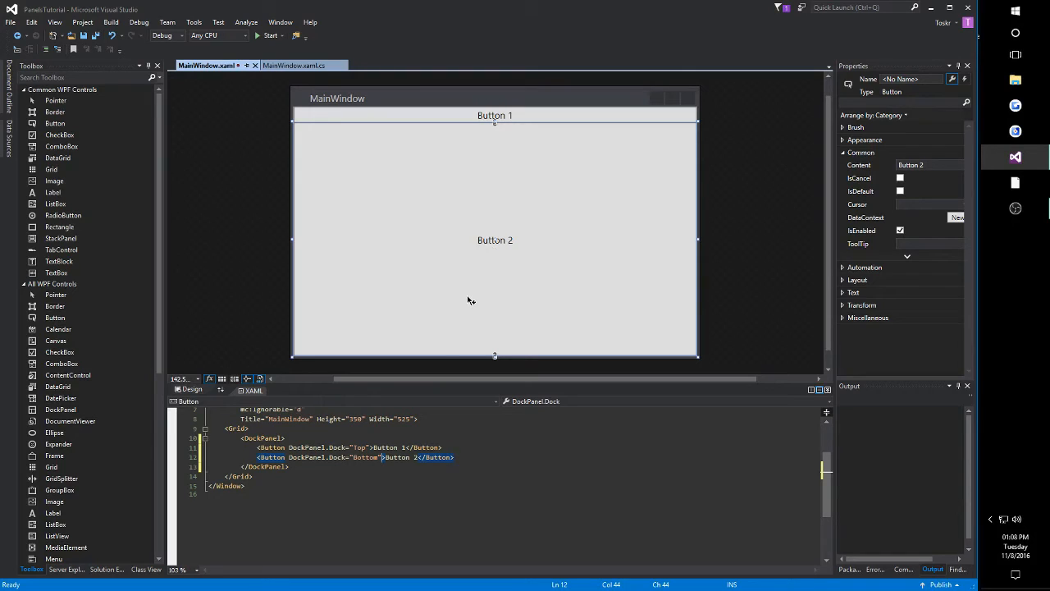
pyautogui.moveTo(433, 356)
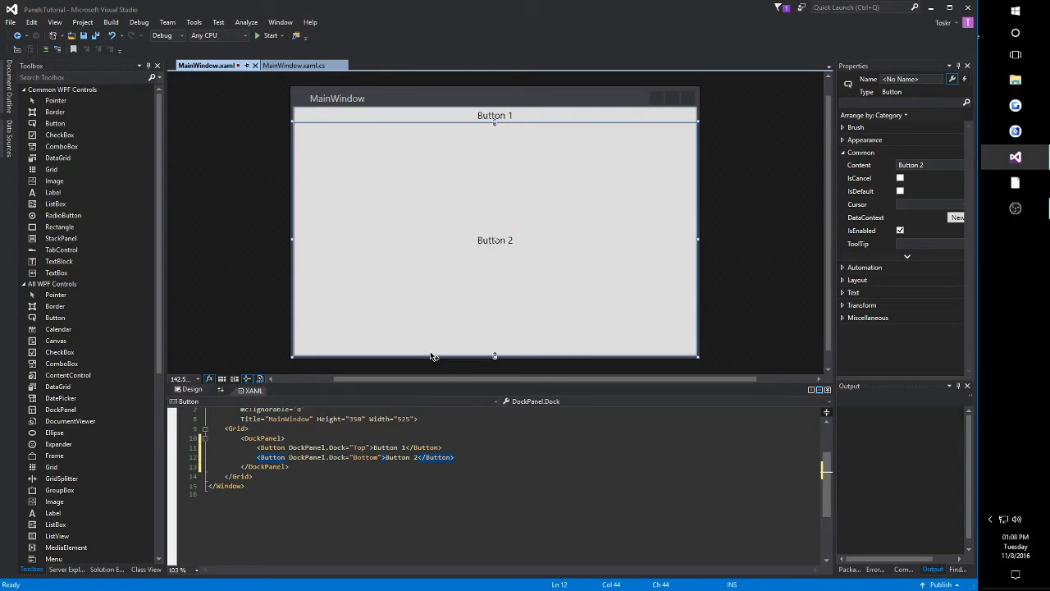
pyautogui.moveTo(483, 320)
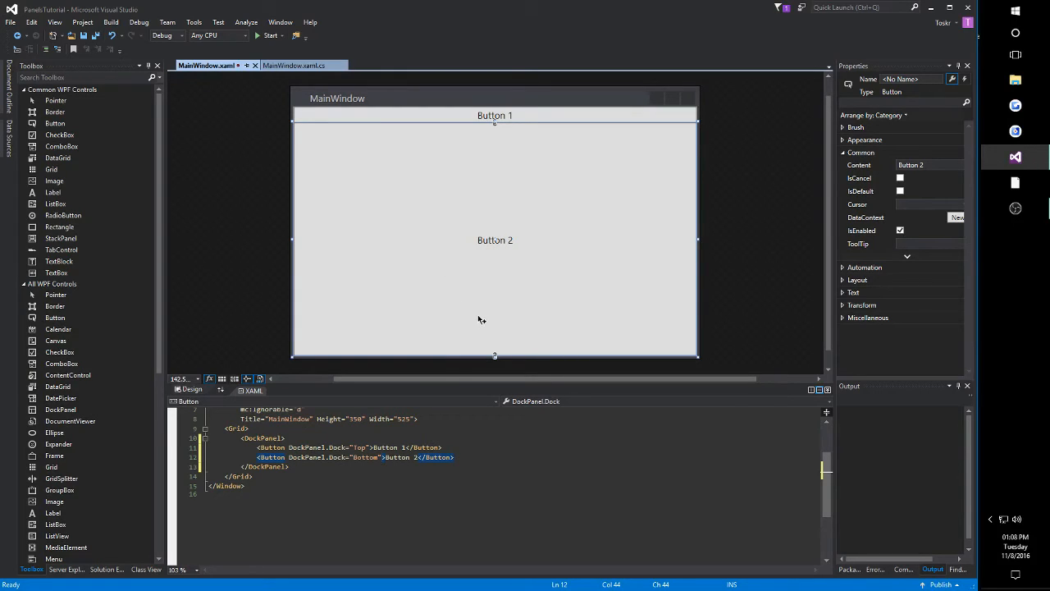
pyautogui.moveTo(496, 302)
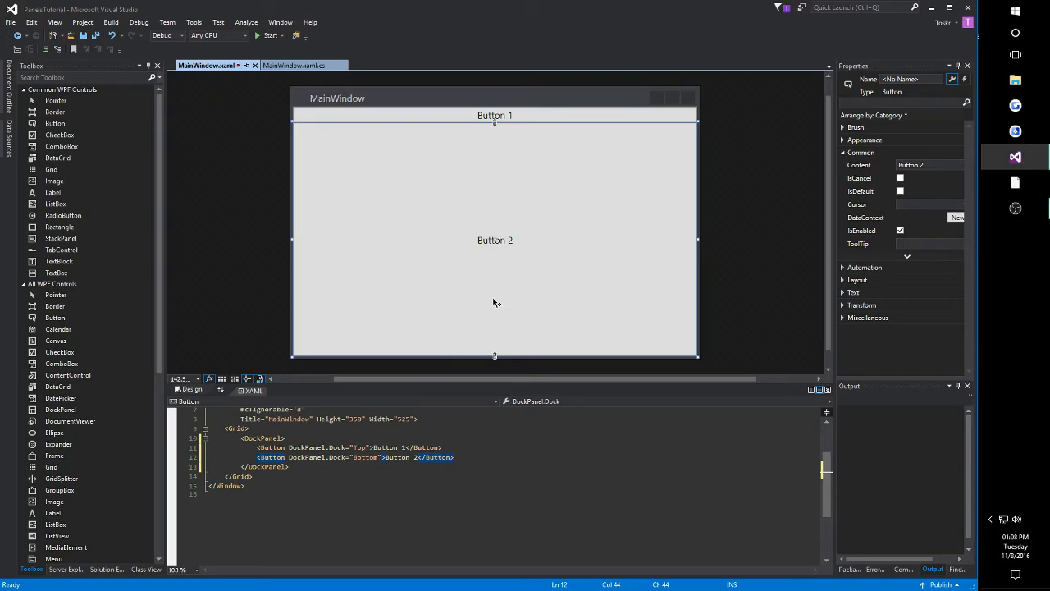
pyautogui.moveTo(492, 296)
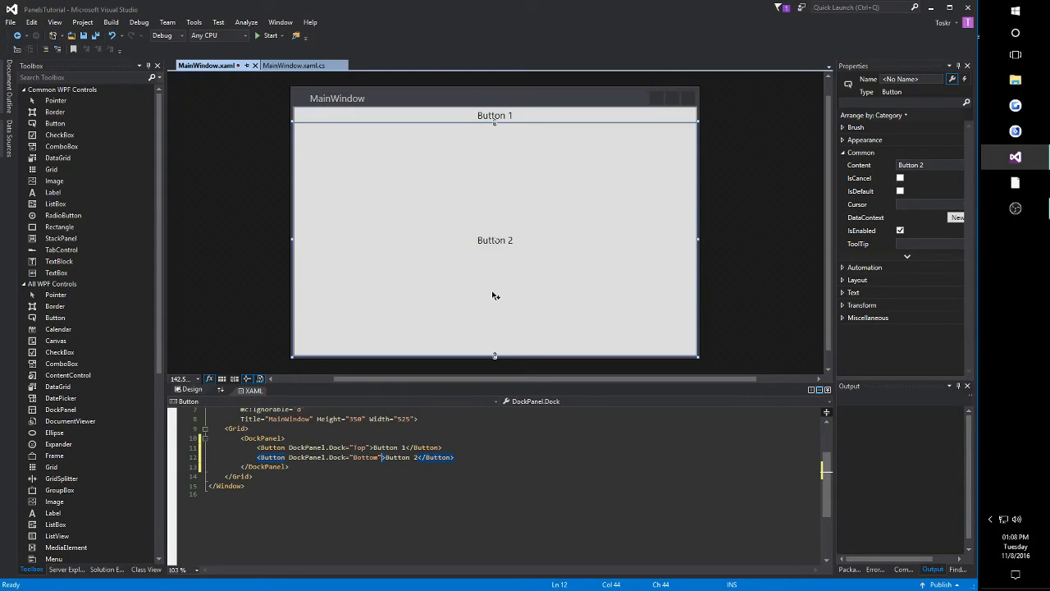
pyautogui.moveTo(496, 292)
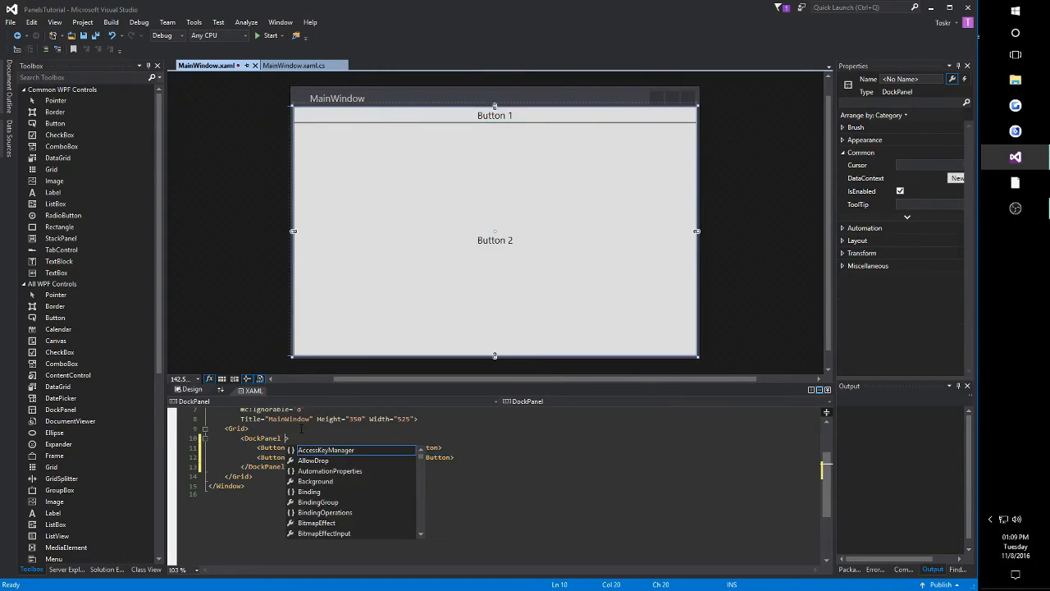
# Step: Set LastChildFill="False" on the DockPanel so Bottom-docked Button 2 hugs the bottom edge
pyautogui.write('lastch')
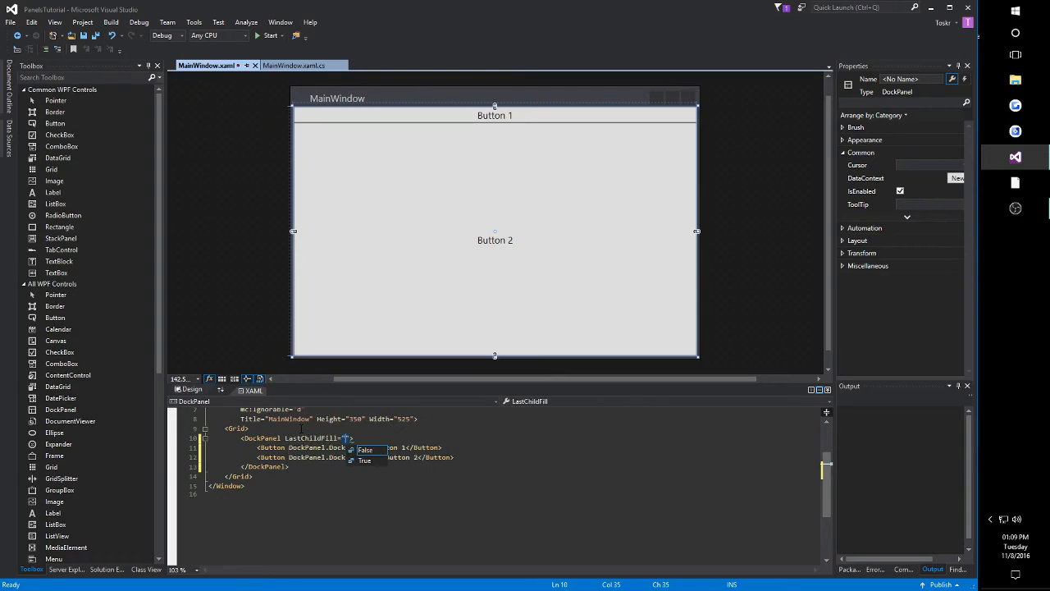
pyautogui.click(365, 450)
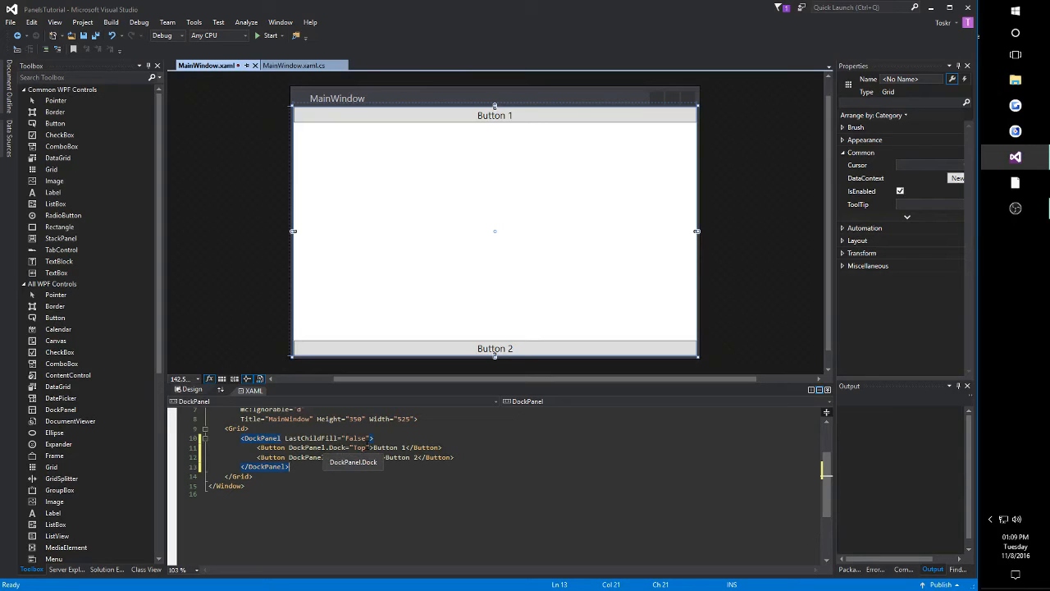
pyautogui.write('Bottom')
pyautogui.write('<Button')
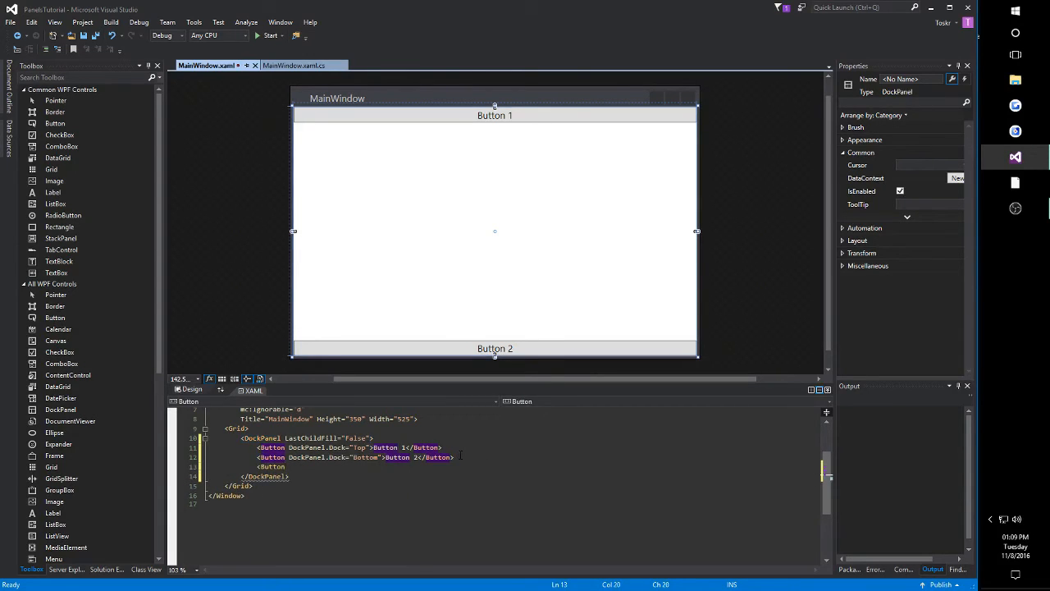
# Step: Add Button 3 with DockPanel.Dock="Left" above the Bottom-docked Button 2
pyautogui.write('DockPanel.Dock="Left">B</Button>')
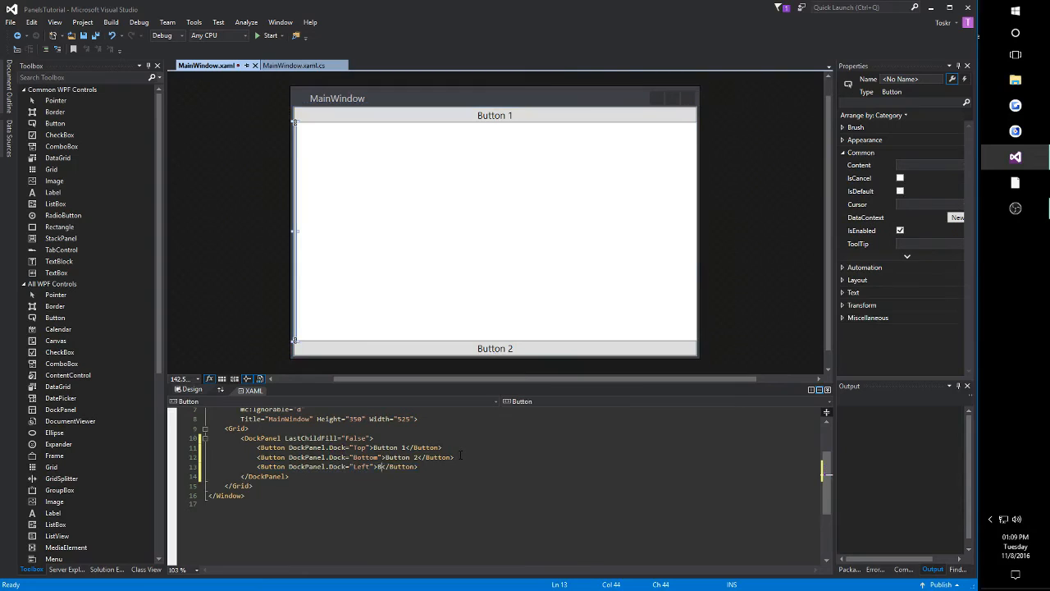
pyautogui.write('utton 3')
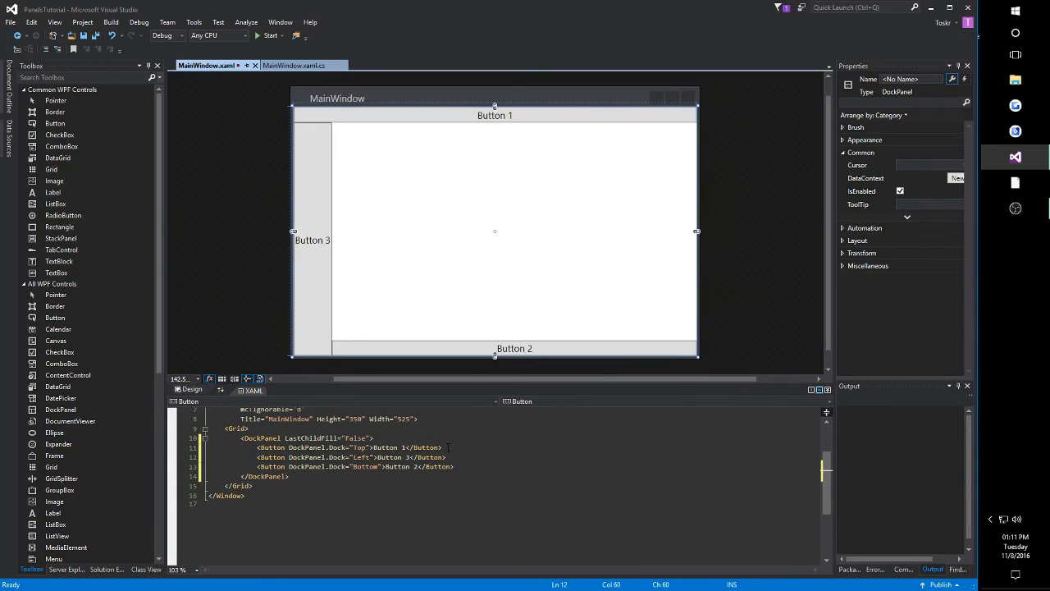
pyautogui.click(496, 115)
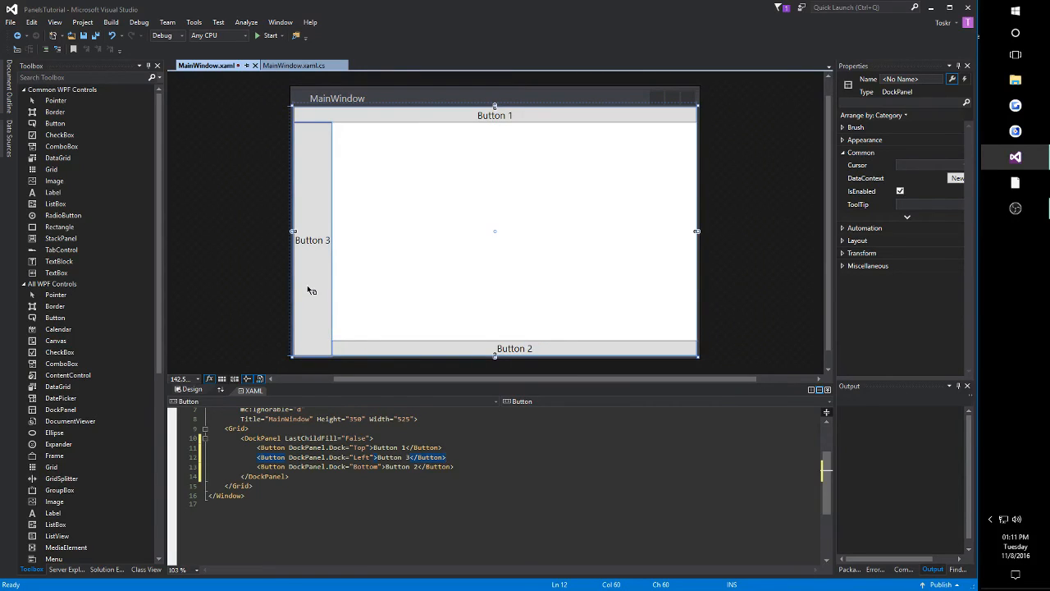
pyautogui.moveTo(377, 312)
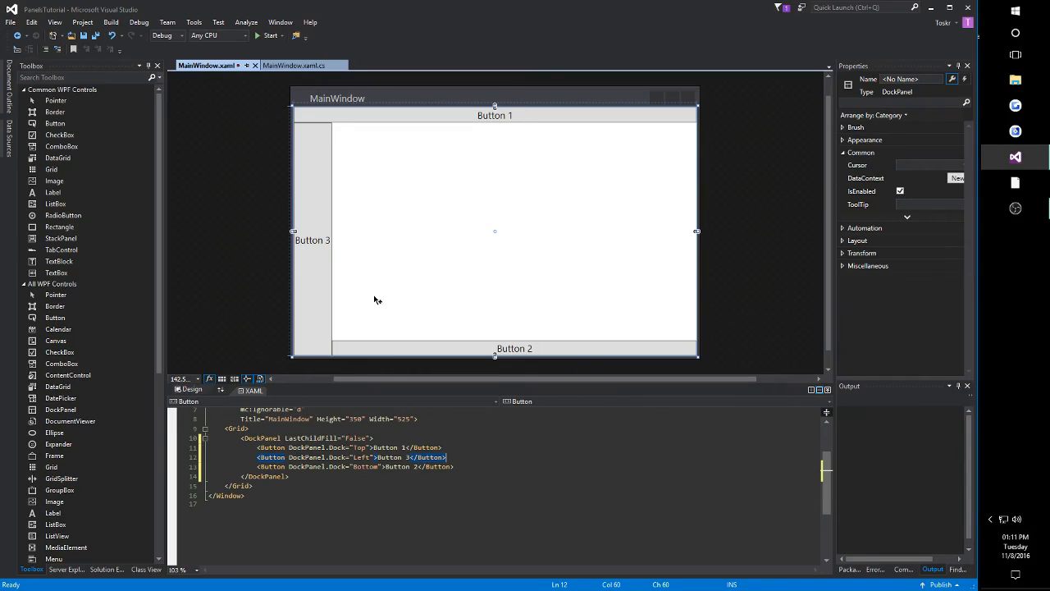
pyautogui.moveTo(467, 312)
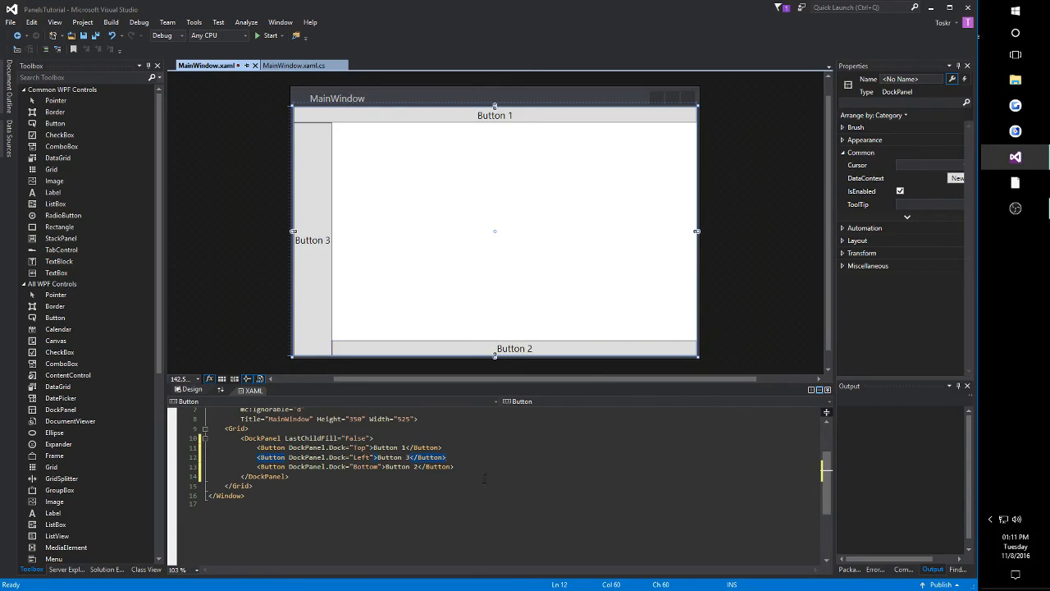
# Step: Add an undocked Button 4 and remove LastChildFill="False" so it fills the leftover space
pyautogui.press('enter')
pyautogui.write('<Button>Button 4</Button>')
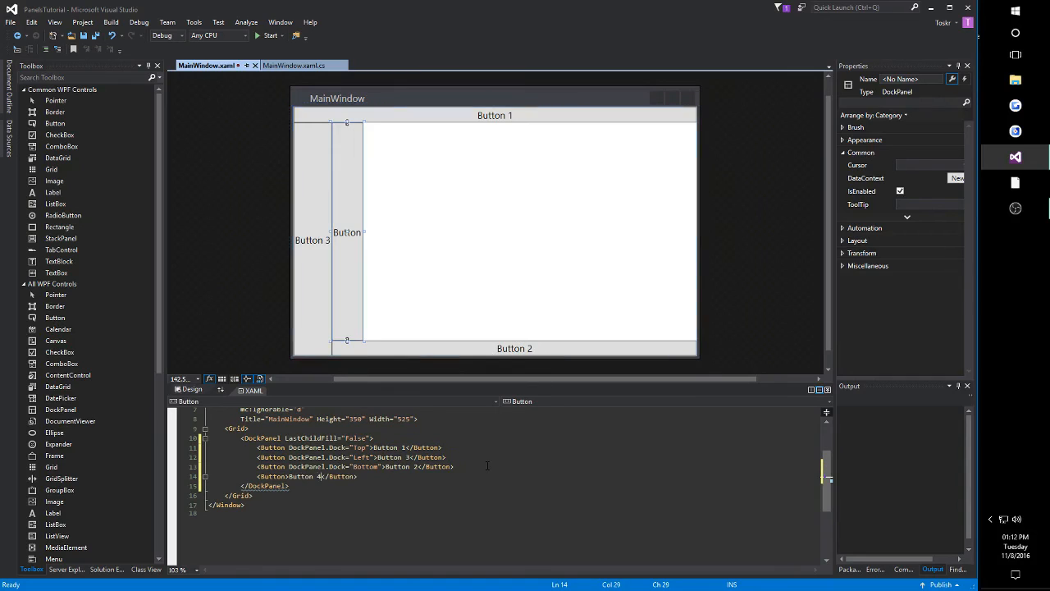
pyautogui.click(352, 232)
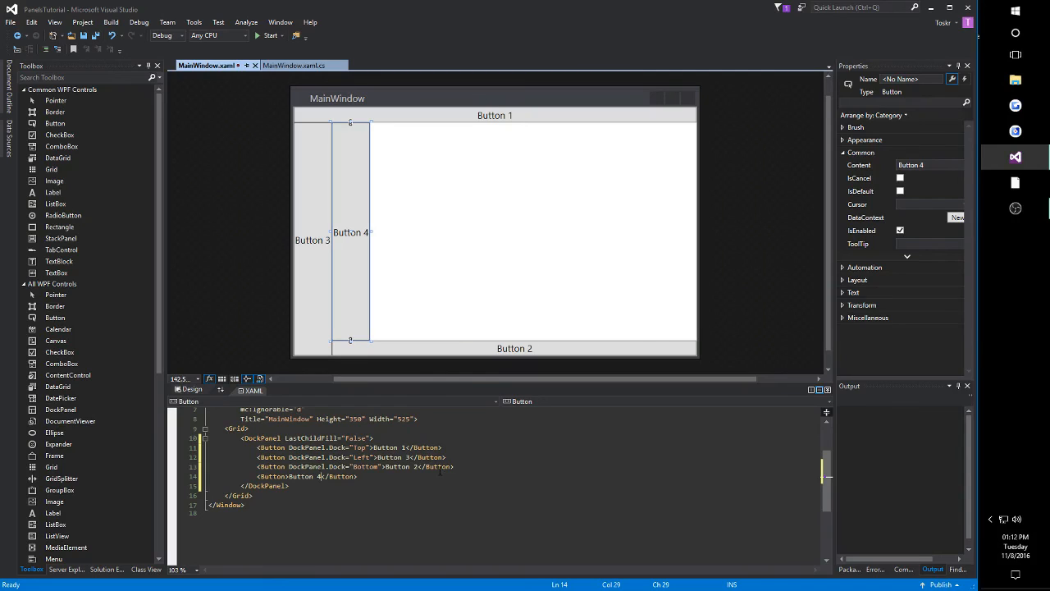
pyautogui.moveTo(440, 476)
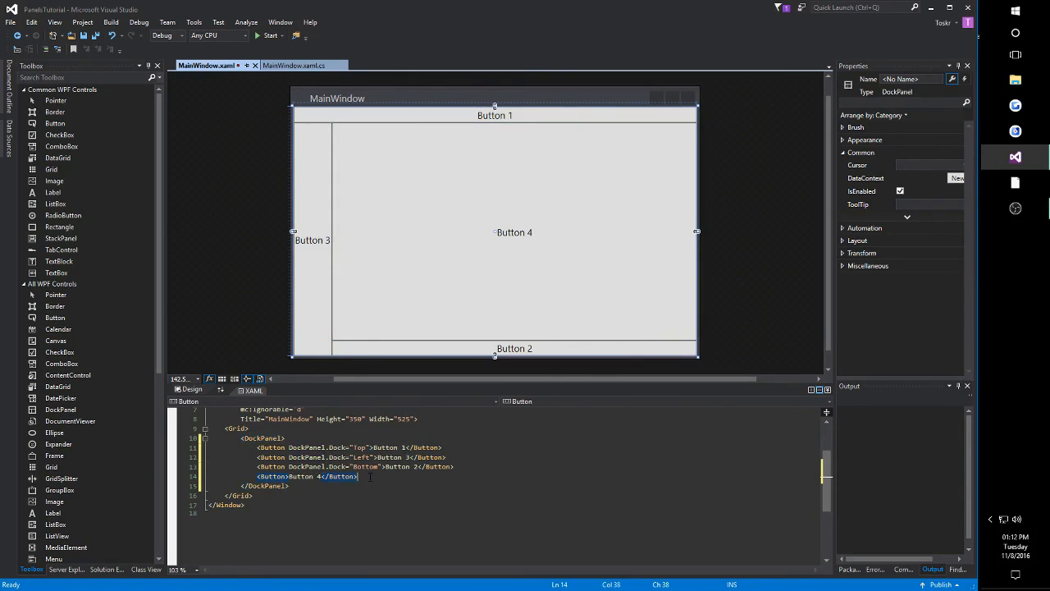
# Step: Add Button 5 with DockPanel.Dock="Right" after Button 4, filling the remaining area
pyautogui.write('<')
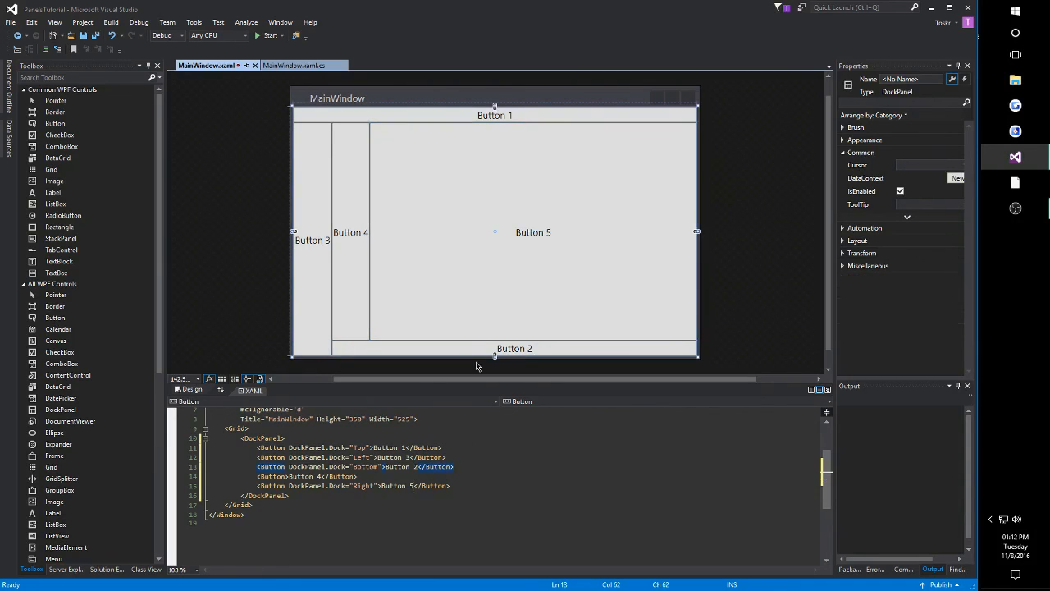
pyautogui.click(533, 233)
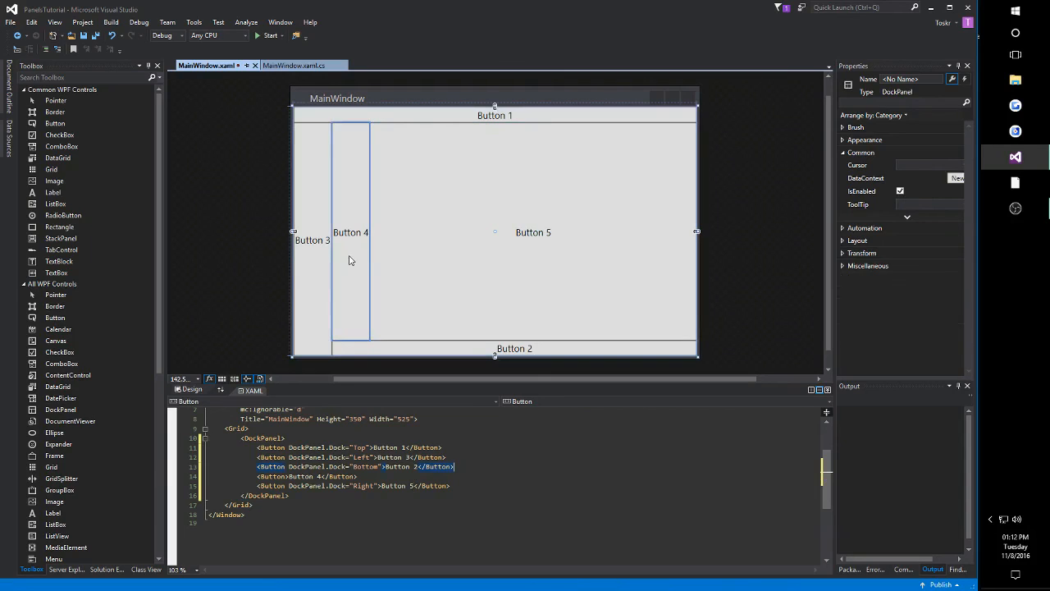
pyautogui.click(351, 233)
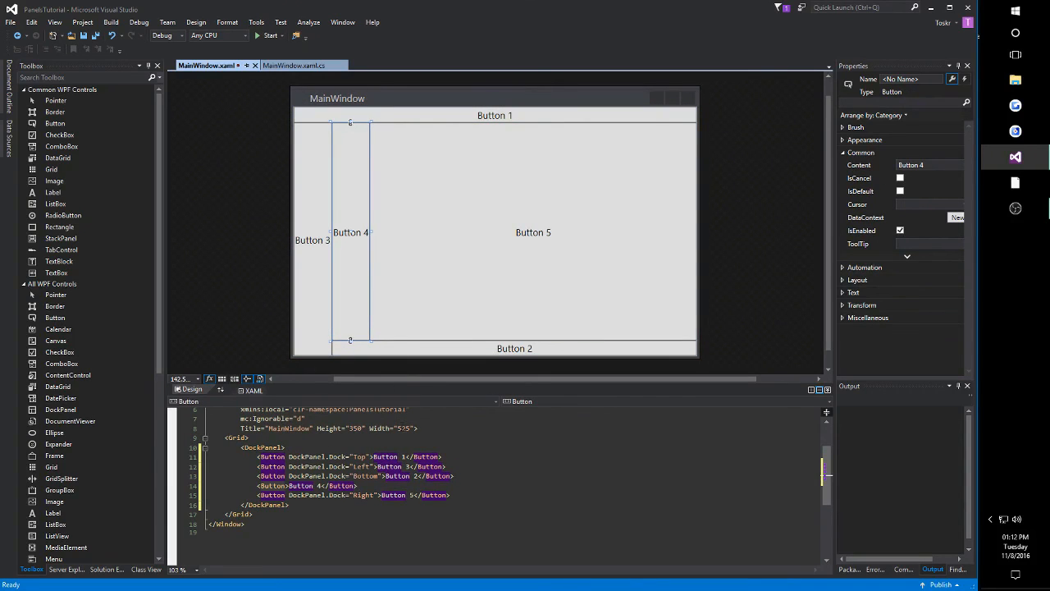